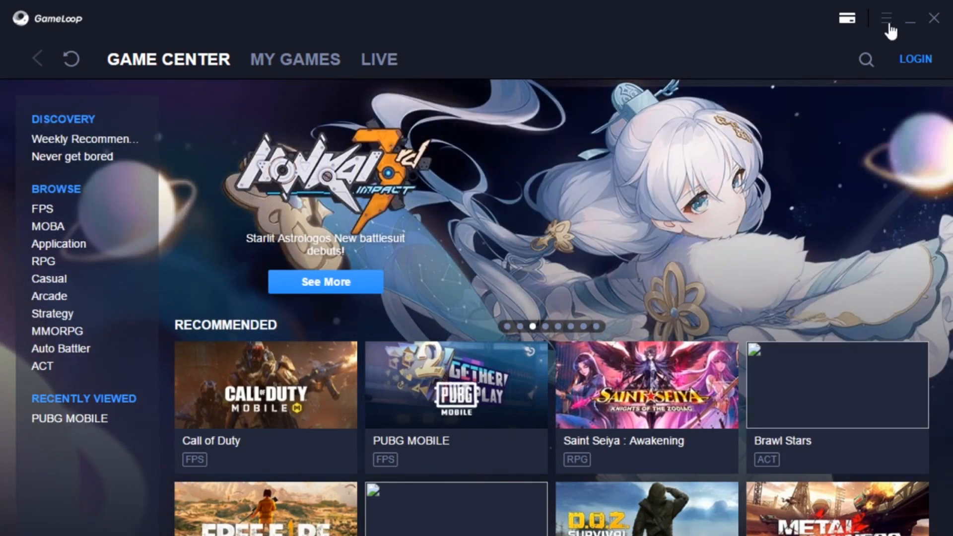
# Minimize the GameLoop launcher to reveal the Windscribe site in Chrome.
pyautogui.click(886, 18)
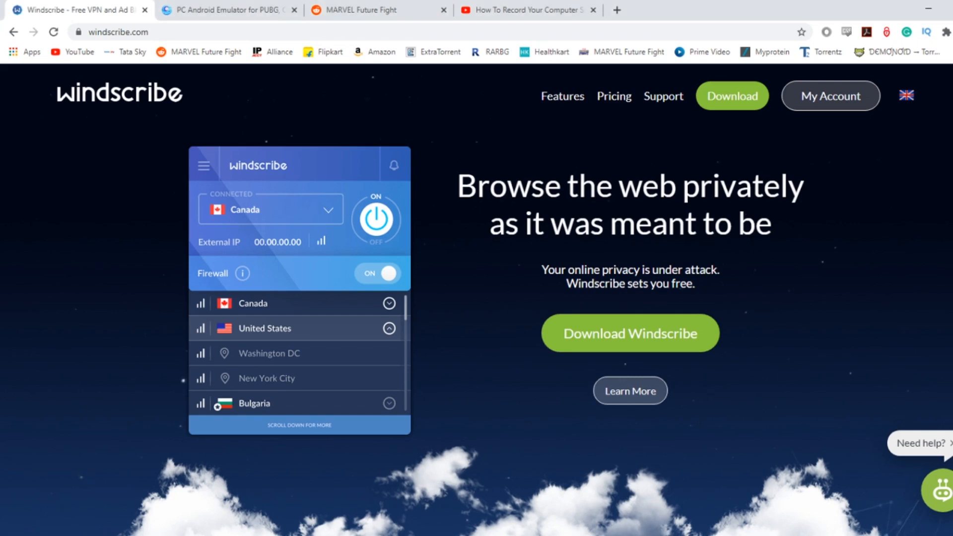
# Switch to the gameloop.fun browser tab showing the GameLoop homepage.
pyautogui.click(228, 10)
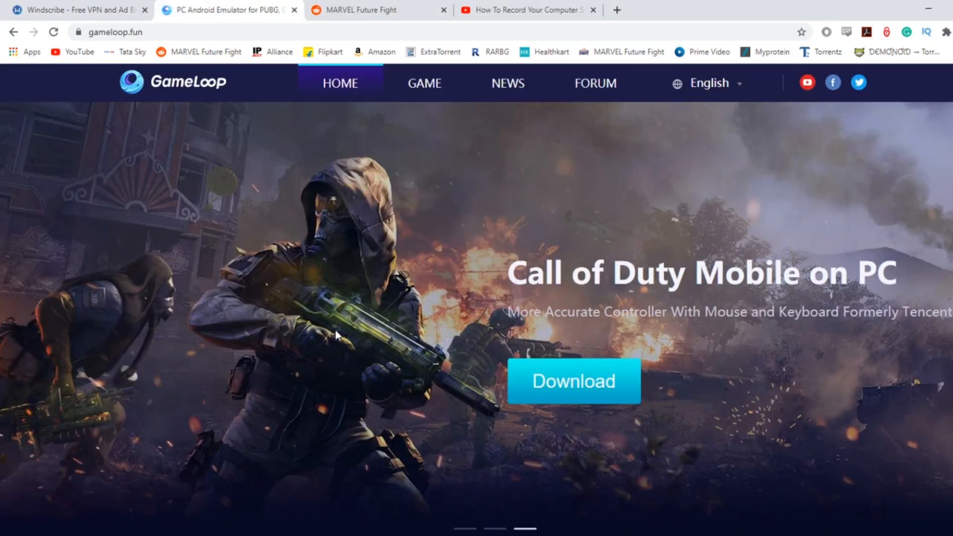
pyautogui.moveTo(575, 449)
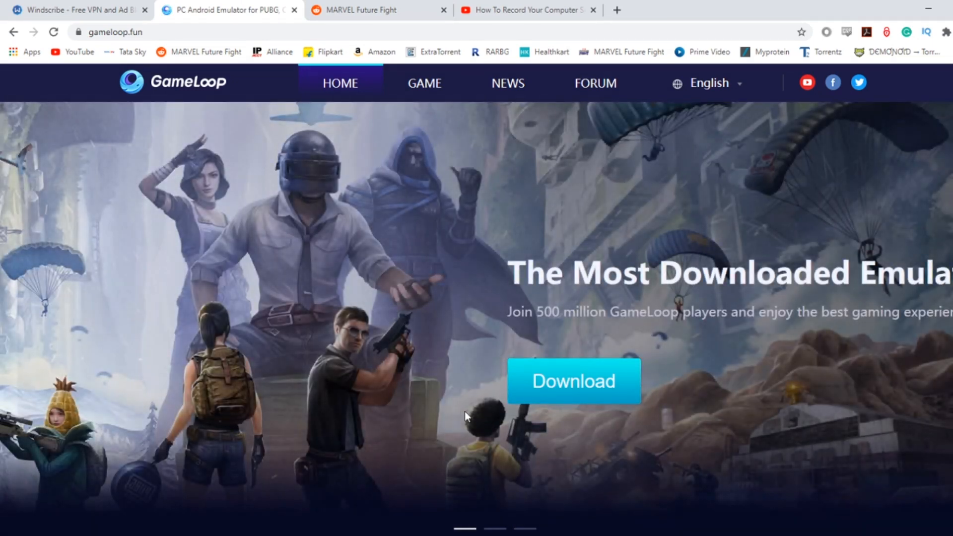
pyautogui.moveTo(462, 413)
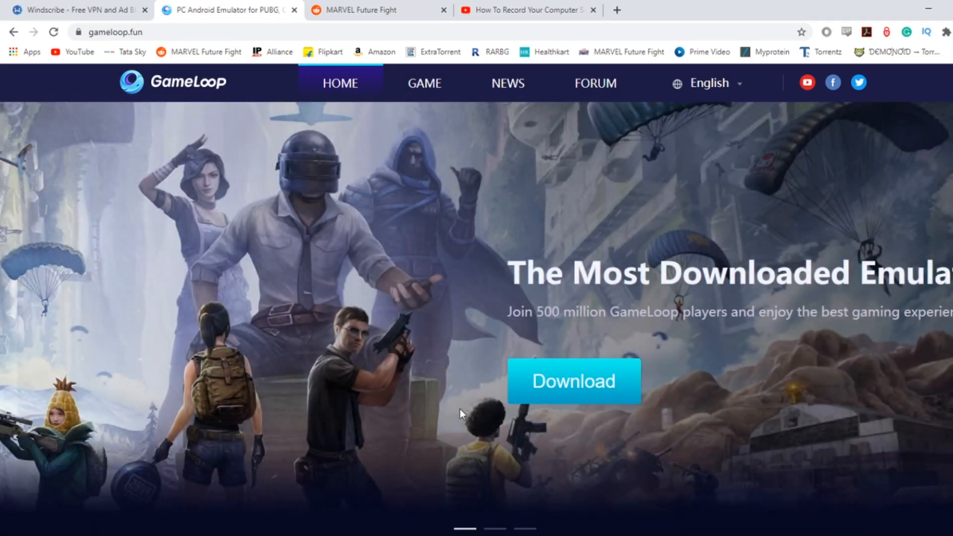
pyautogui.moveTo(327, 354)
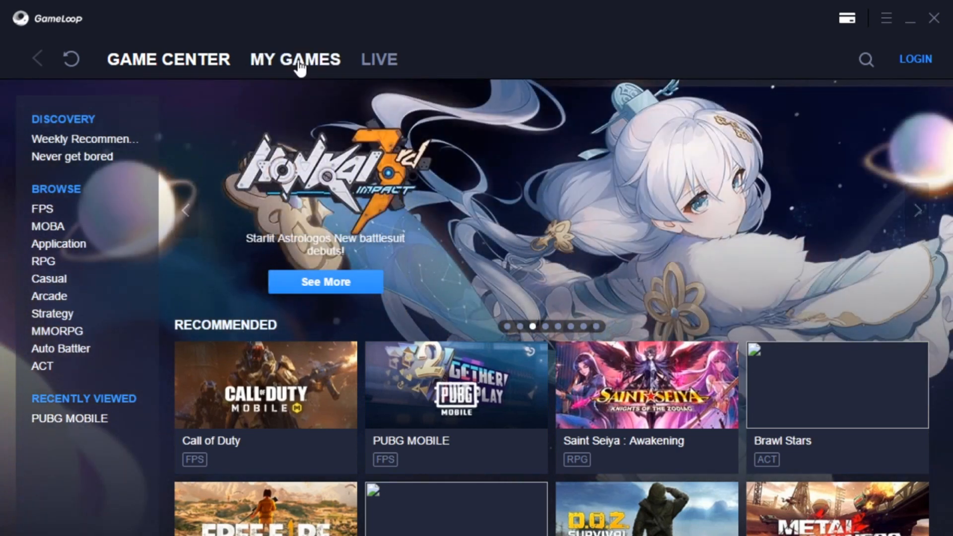
# Start updating PUBG MOBILE from the My Games library, then switch back to Chrome.
pyautogui.click(295, 60)
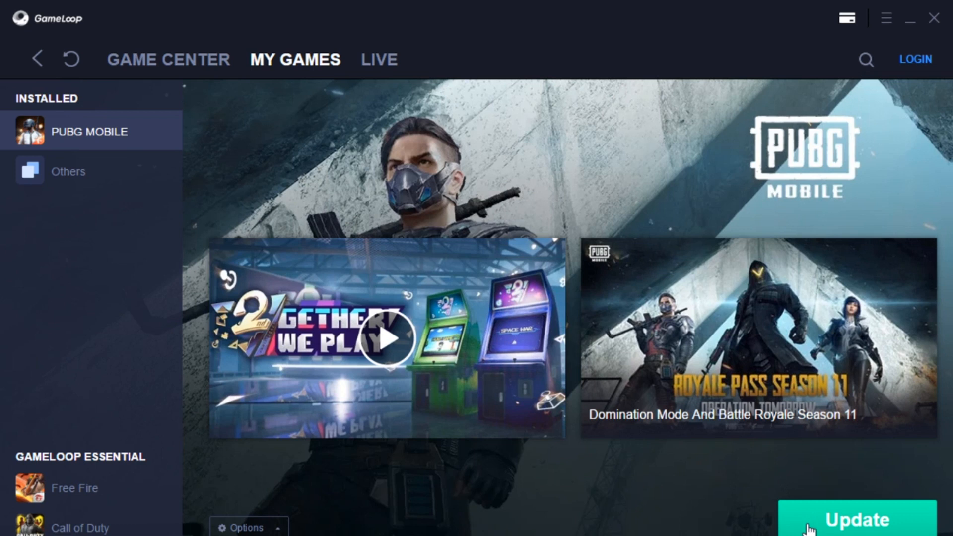
pyautogui.moveTo(662, 482)
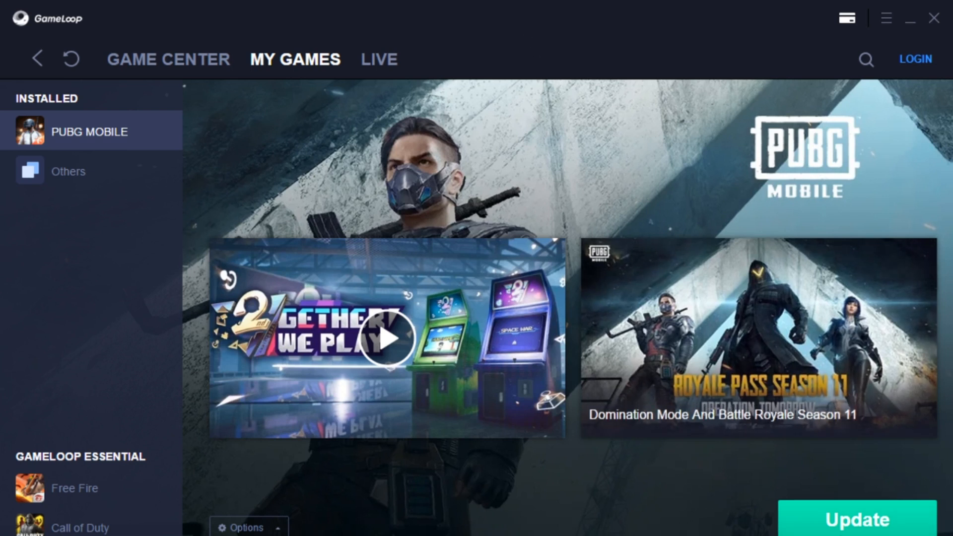
pyautogui.click(856, 520)
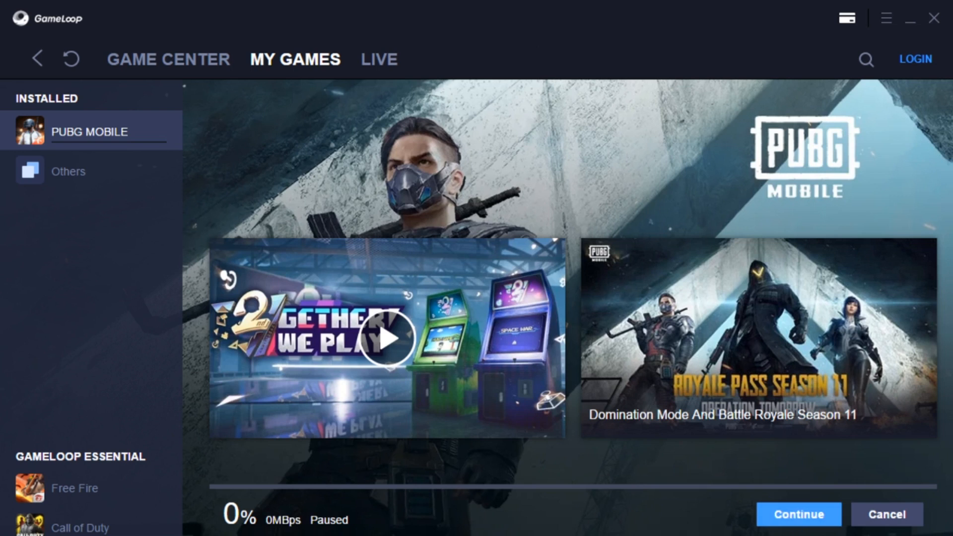
pyautogui.click(798, 514)
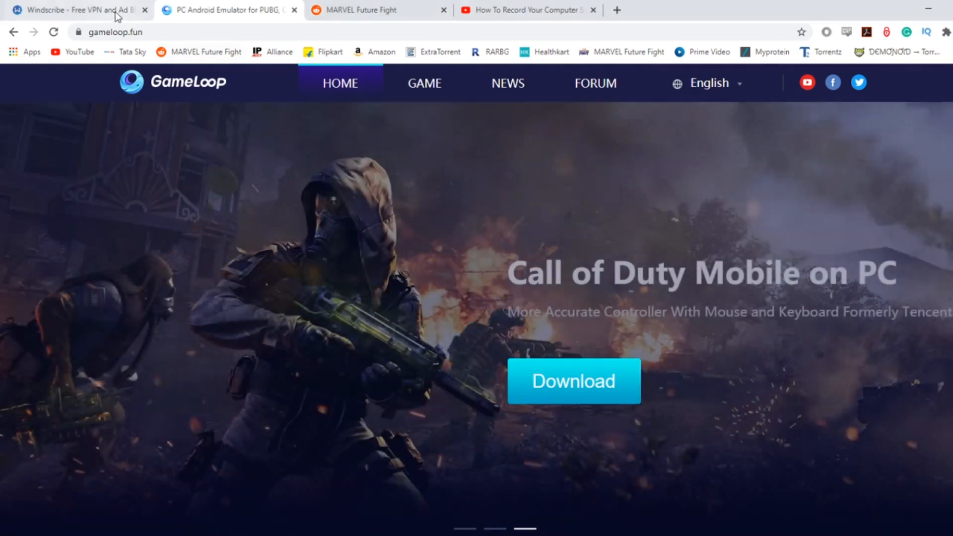
# Switch to the windscribe.com browser tab.
pyautogui.click(73, 10)
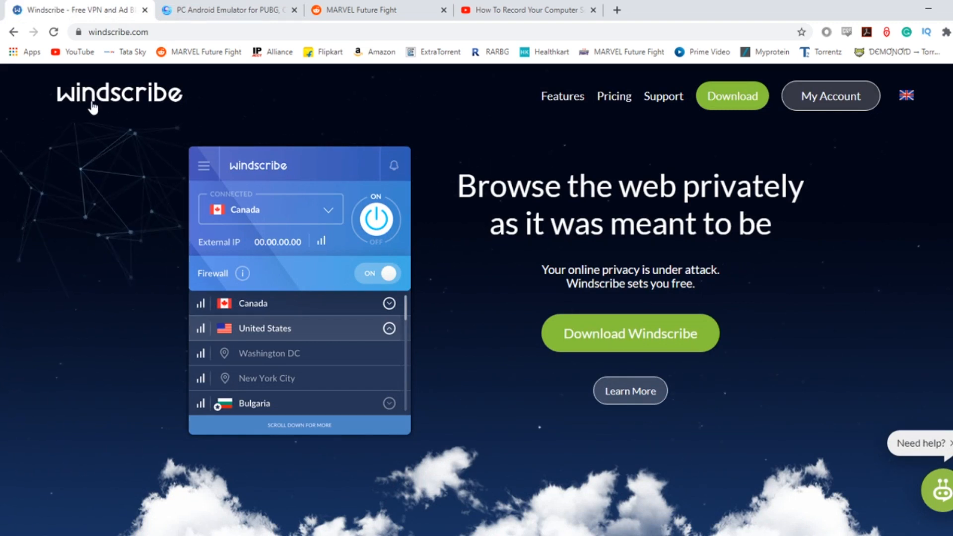
pyautogui.moveTo(263, 140)
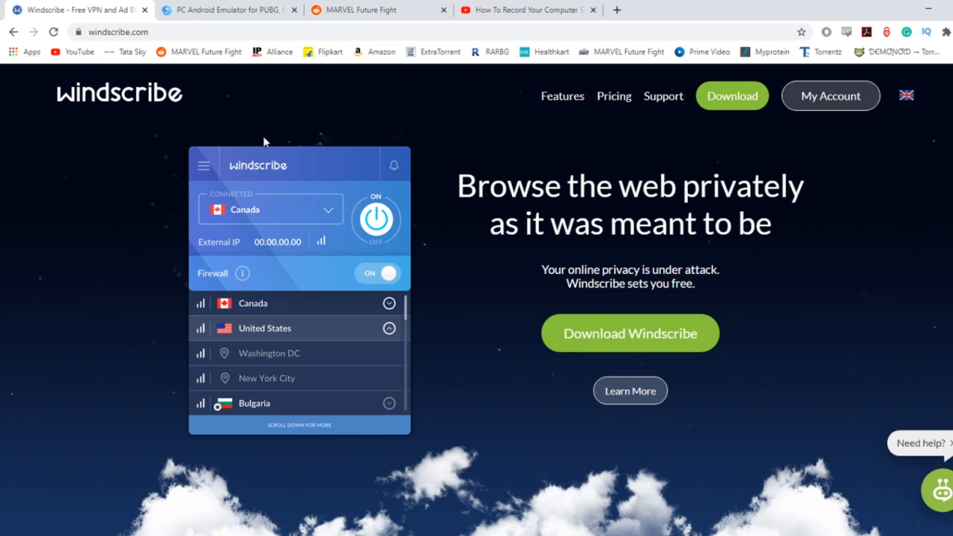
pyautogui.moveTo(366, 292)
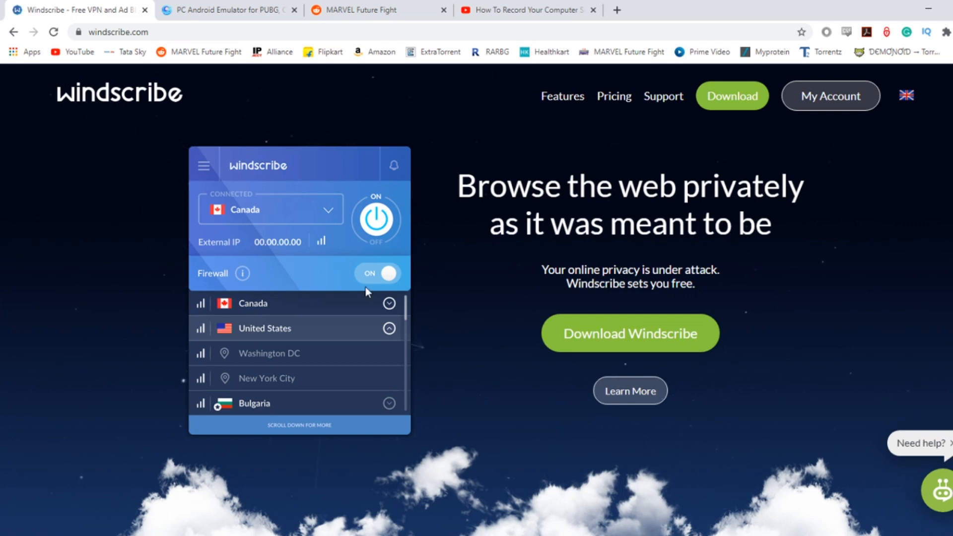
pyautogui.moveTo(520, 318)
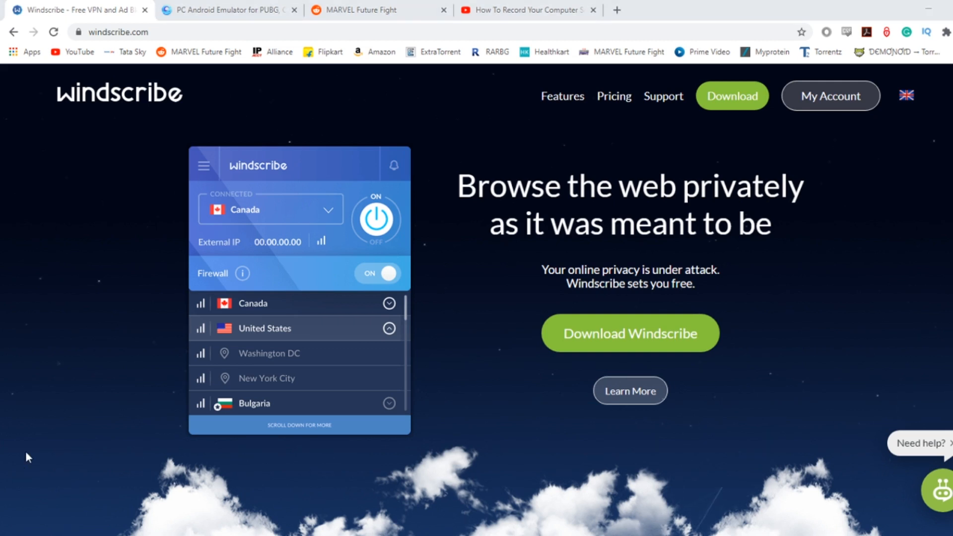
pyautogui.moveTo(843, 462)
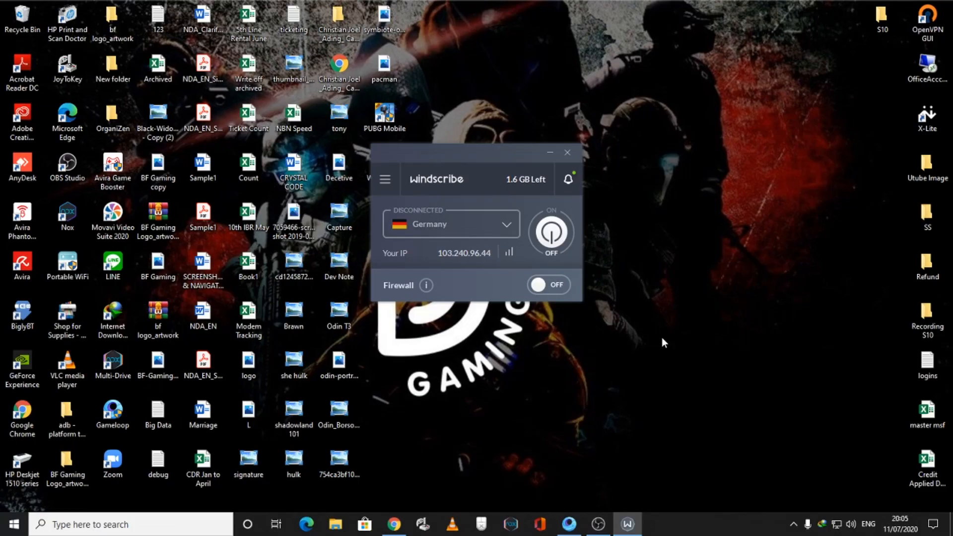
pyautogui.moveTo(512, 169)
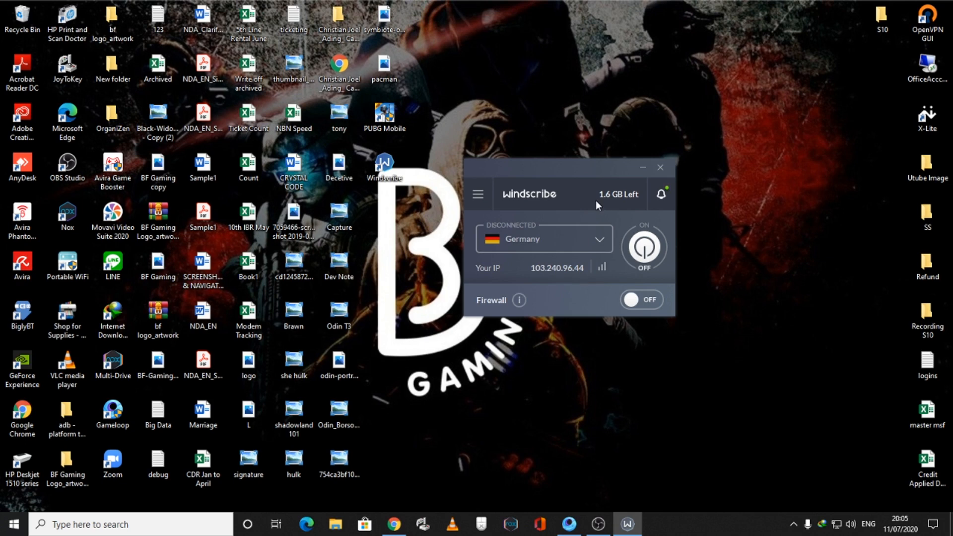
pyautogui.moveTo(592, 254)
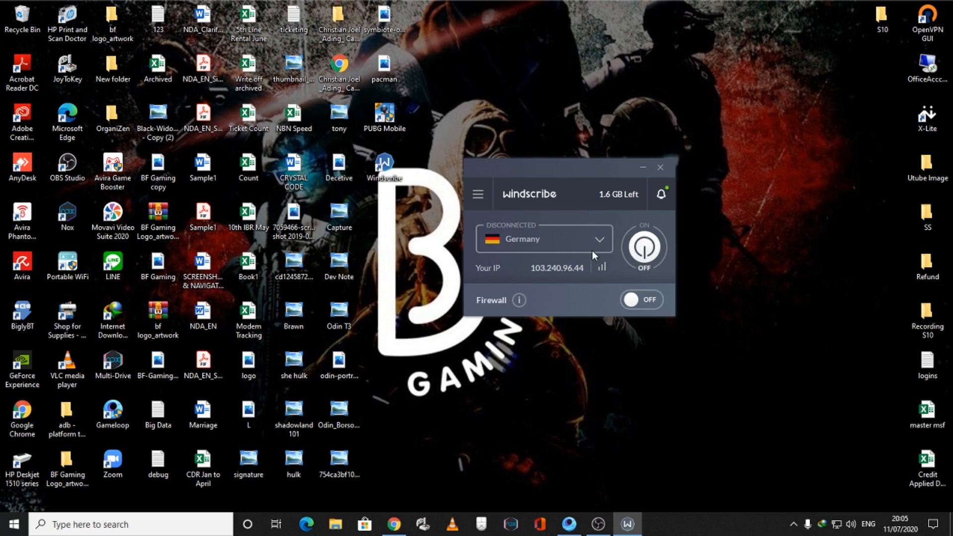
pyautogui.moveTo(576, 222)
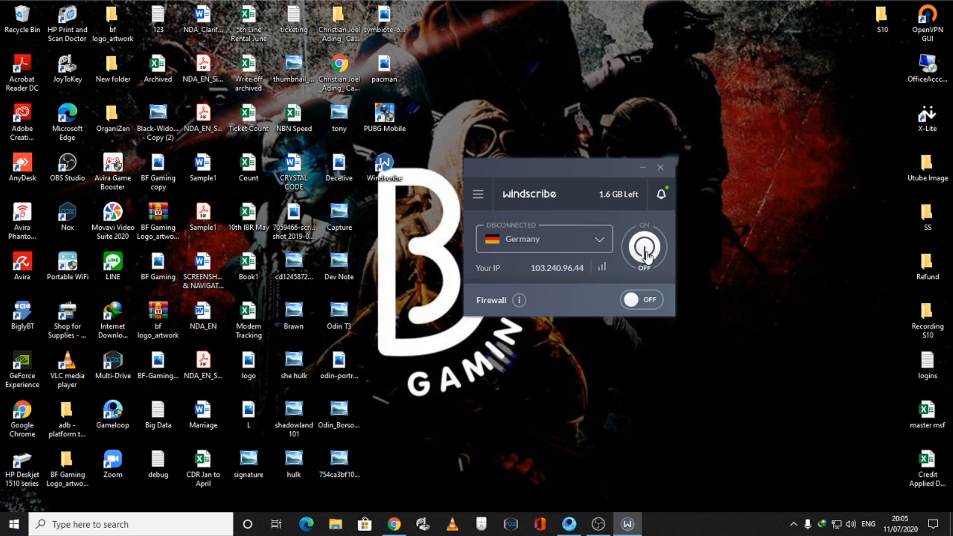
# Connect Windscribe to Germany and answer No to disabling TCP socket termination.
pyautogui.click(644, 247)
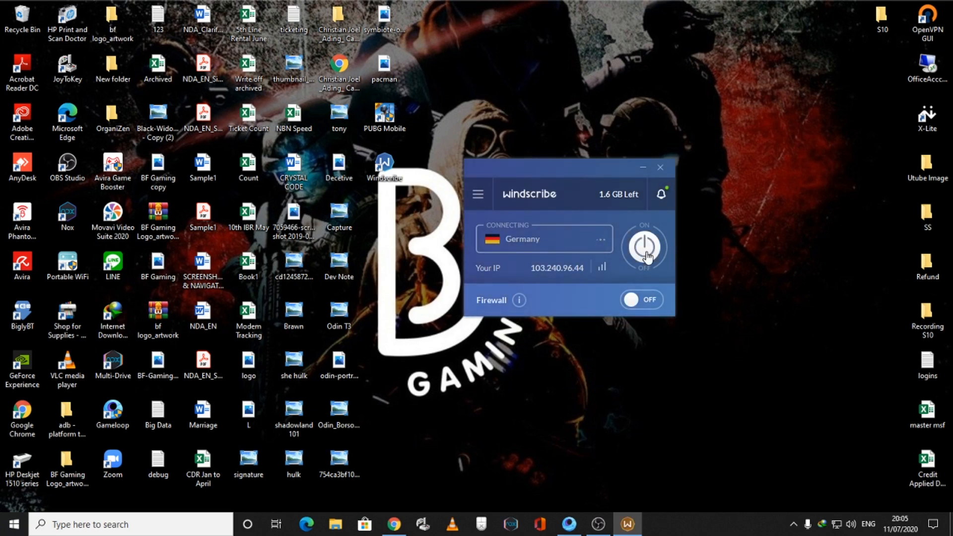
pyautogui.click(640, 300)
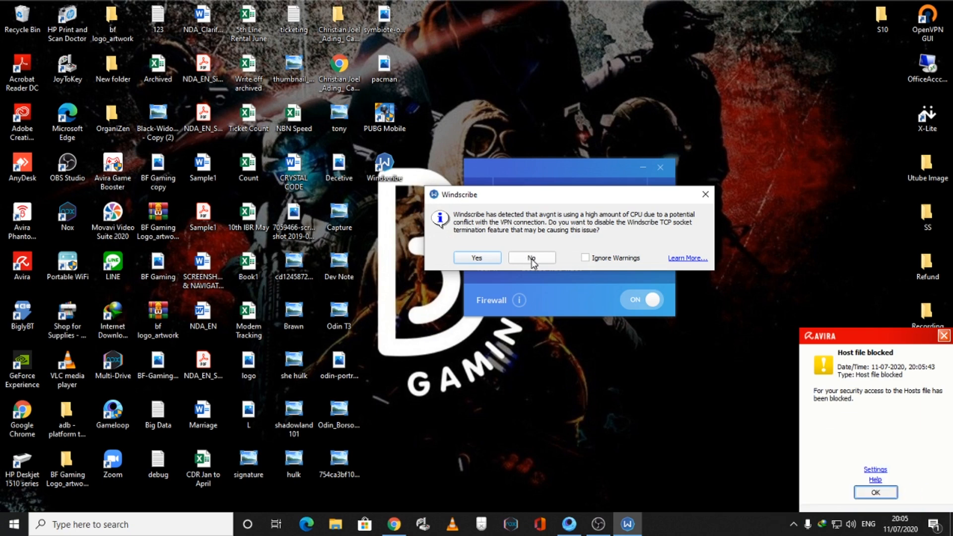
pyautogui.click(531, 258)
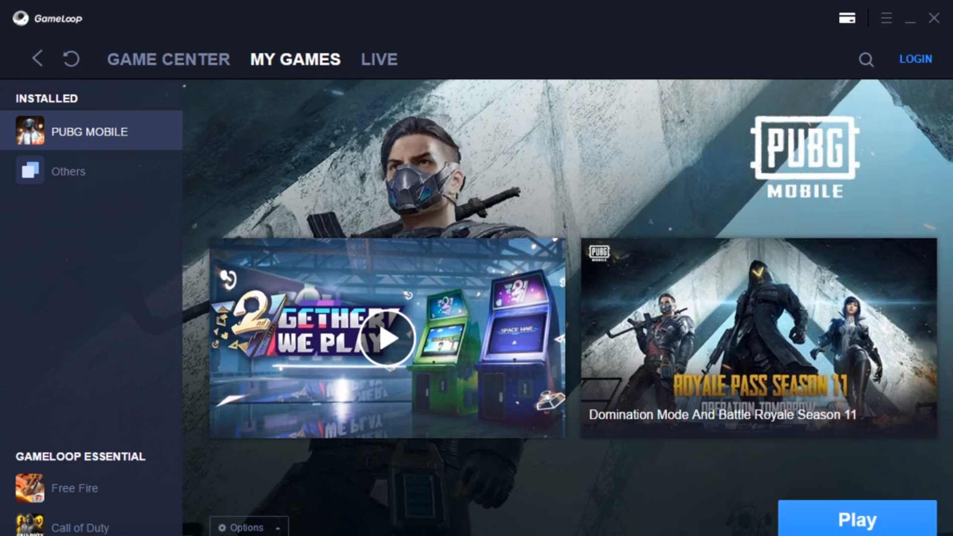
pyautogui.moveTo(857, 520)
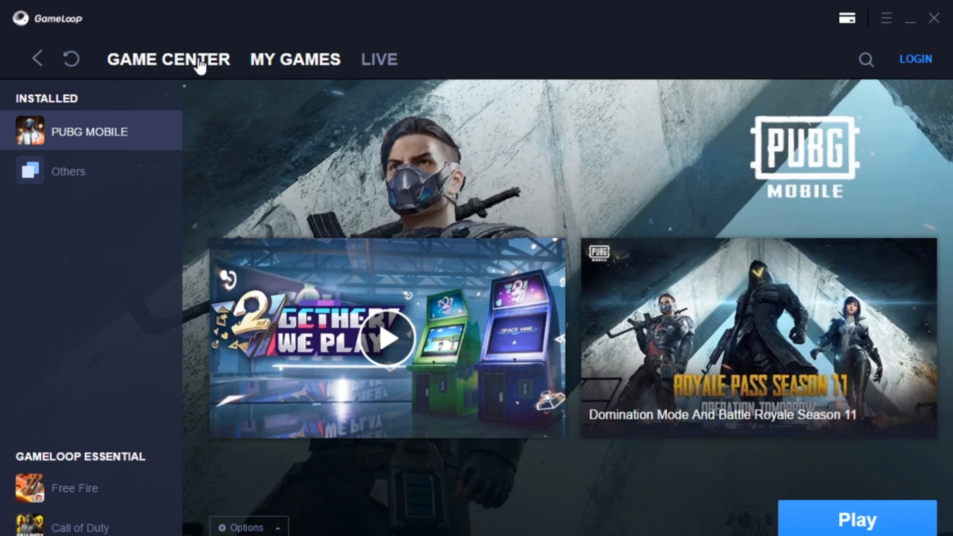
# Show the PUBG MOBILE page under My Games, then minimize GameLoop.
pyautogui.click(295, 59)
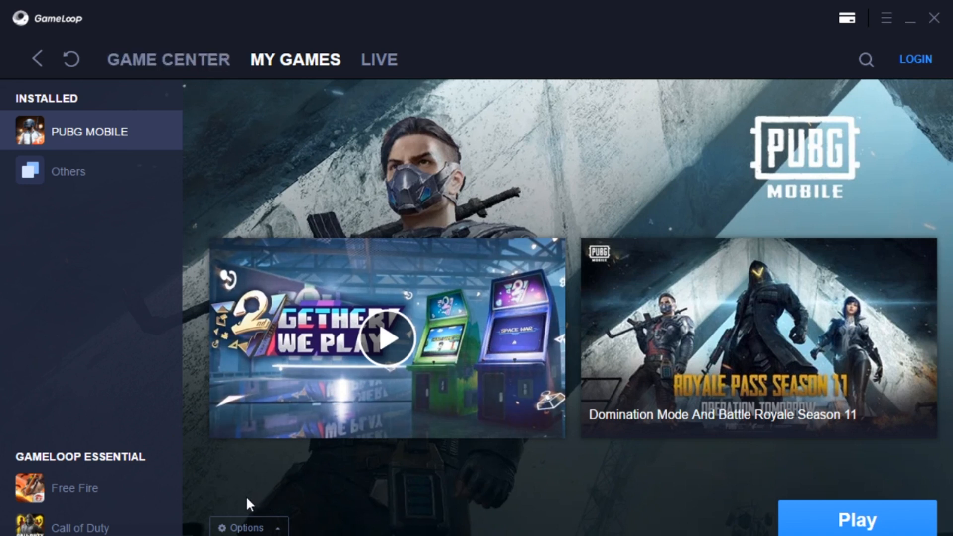
pyautogui.moveTo(261, 506)
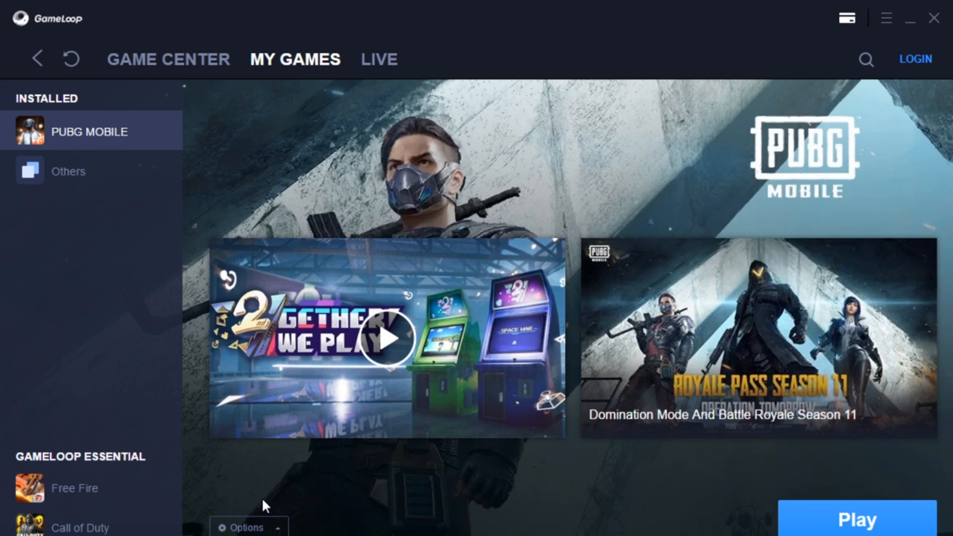
pyautogui.moveTo(532, 530)
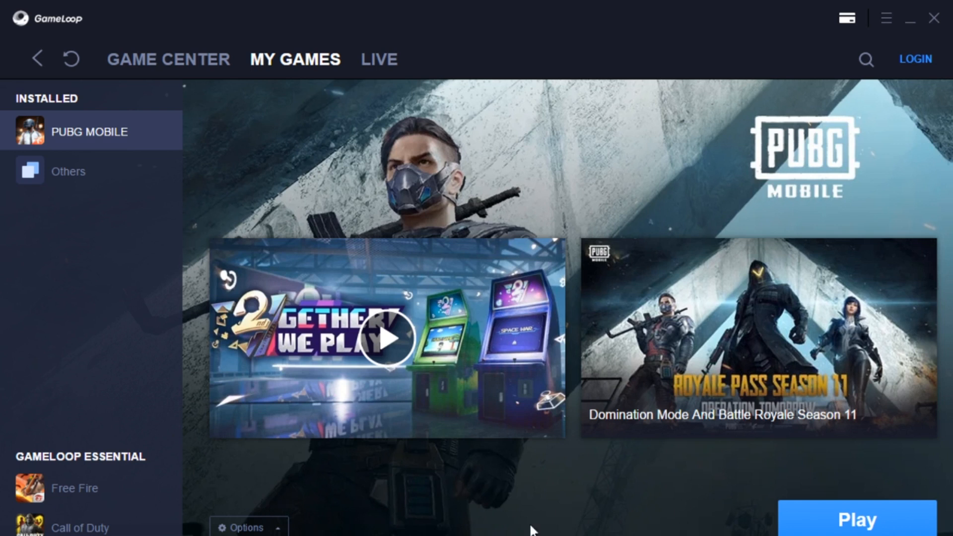
pyautogui.moveTo(423, 503)
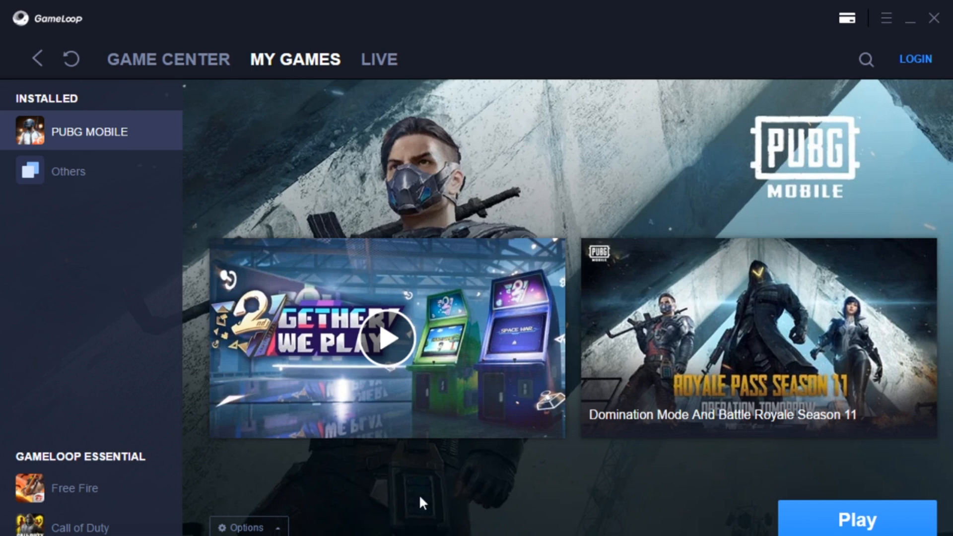
pyautogui.moveTo(508, 477)
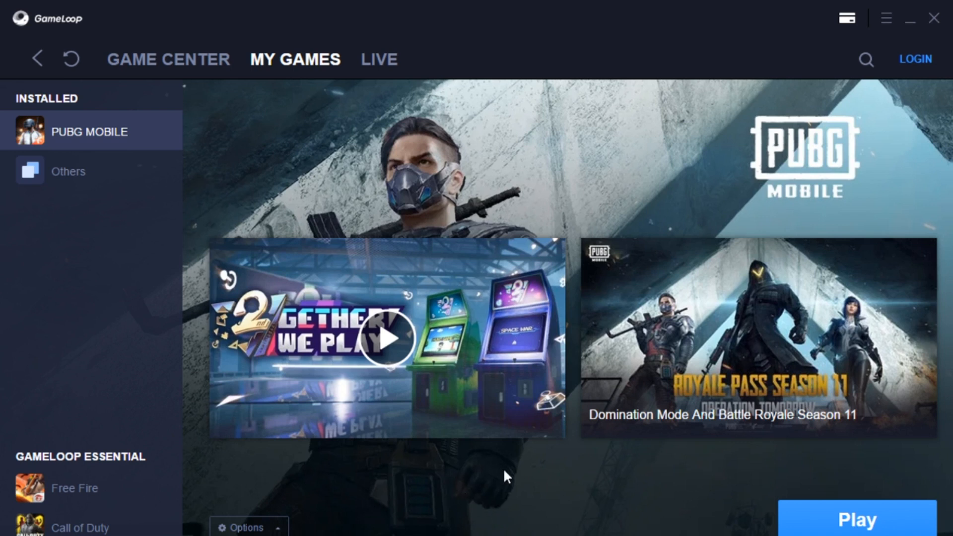
pyautogui.moveTo(751, 489)
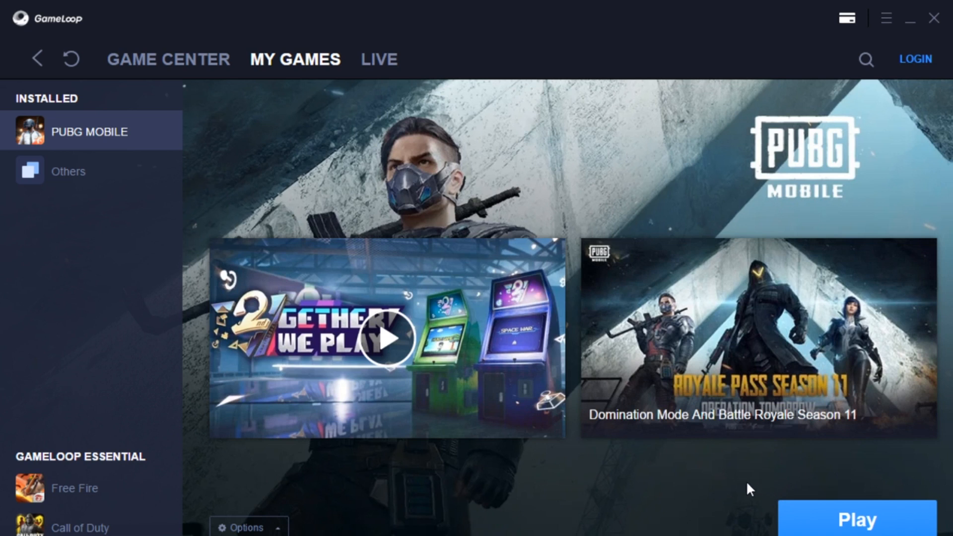
pyautogui.moveTo(652, 182)
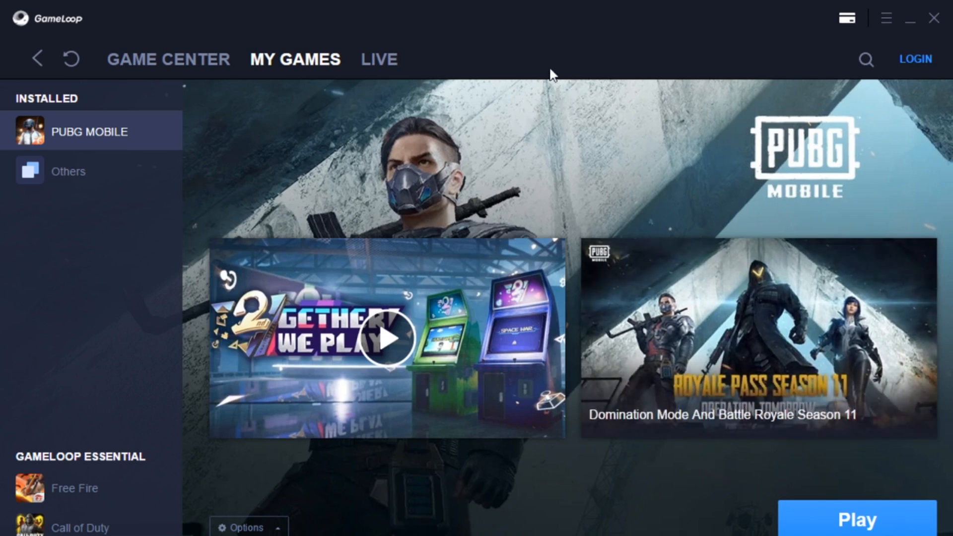
pyautogui.moveTo(548, 149)
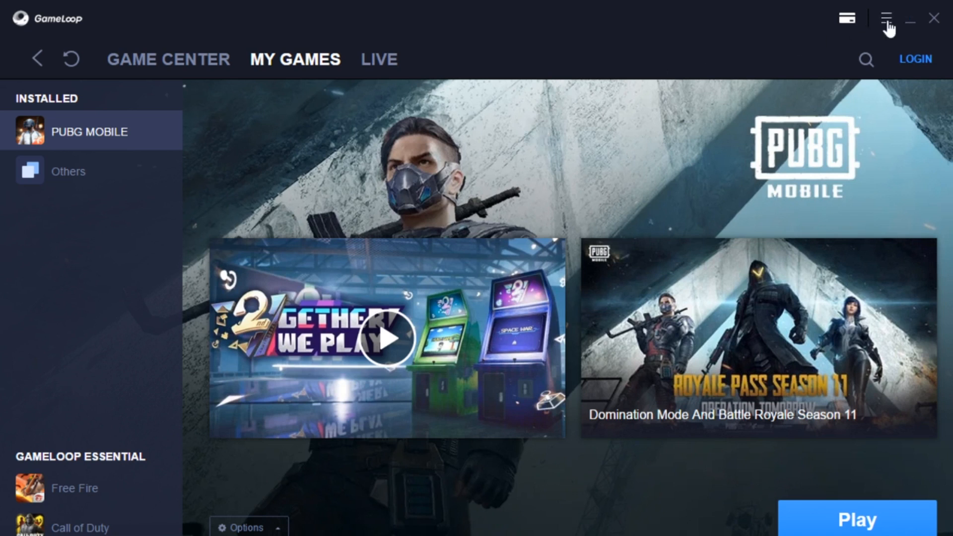
pyautogui.click(886, 18)
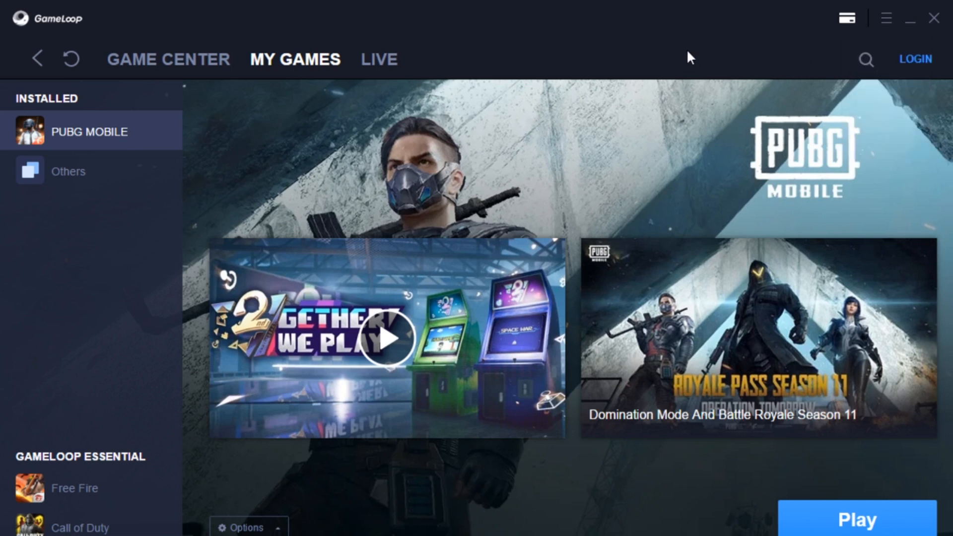
pyautogui.moveTo(617, 469)
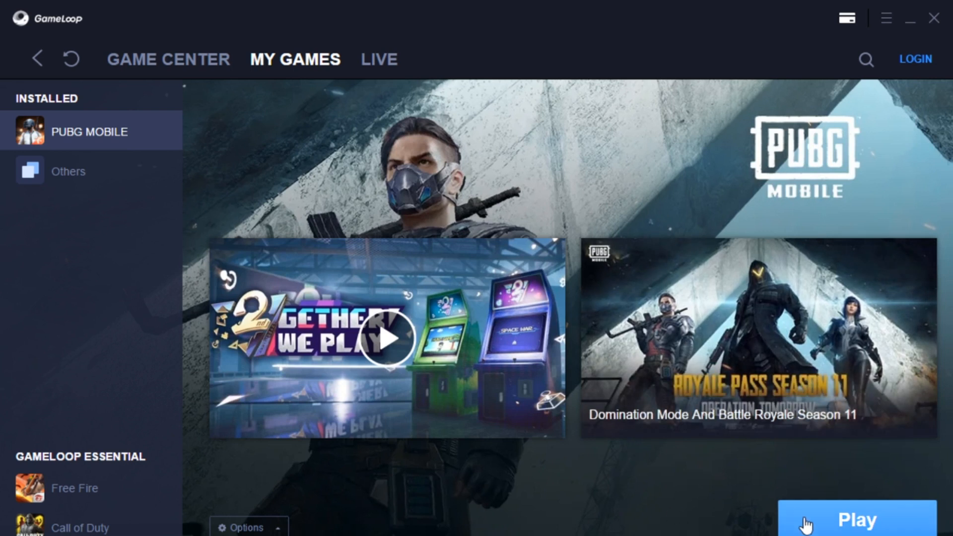
pyautogui.moveTo(809, 528)
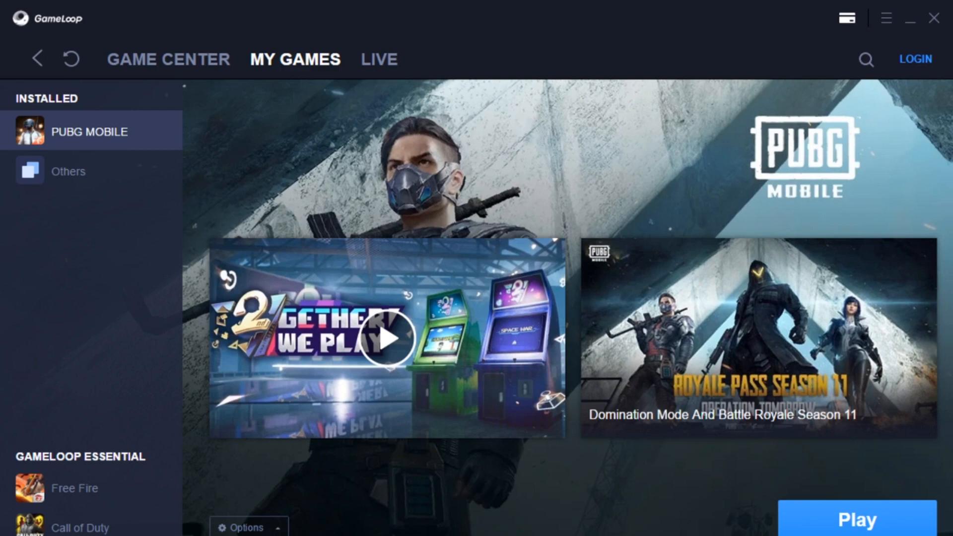
# Play PUBG MOBILE and wait for its Battlegrounds start screen.
pyautogui.click(857, 519)
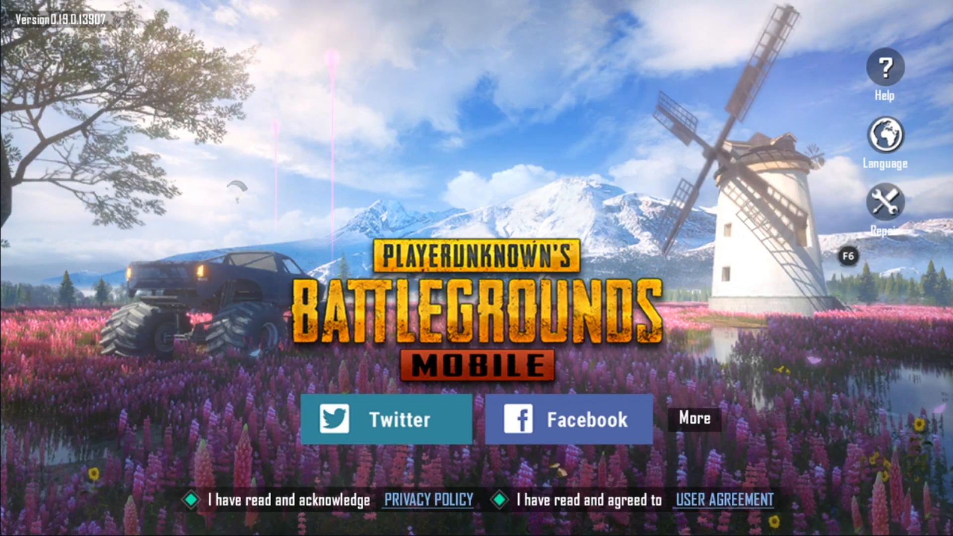
# Choose Facebook sign-in on the PUBG Mobile start screen.
pyautogui.click(568, 418)
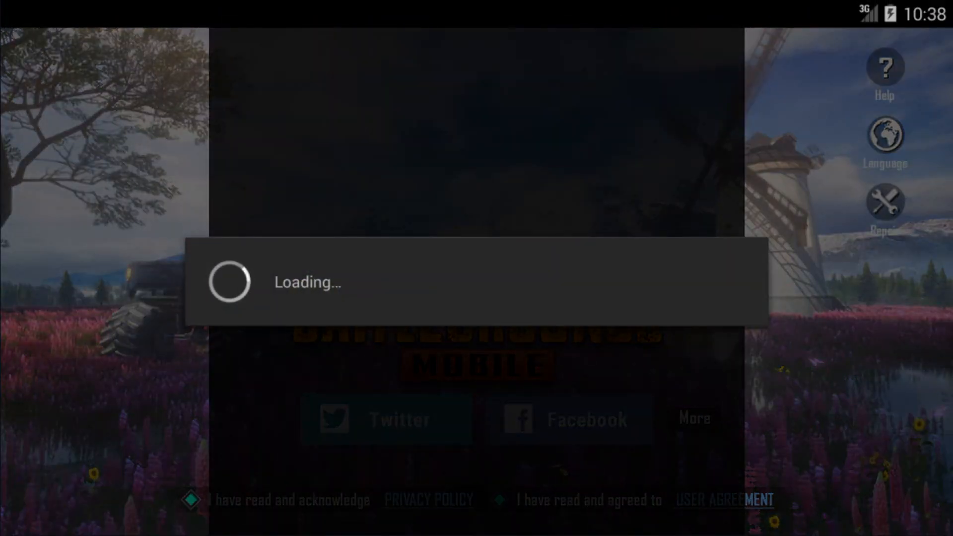
pyautogui.click(569, 419)
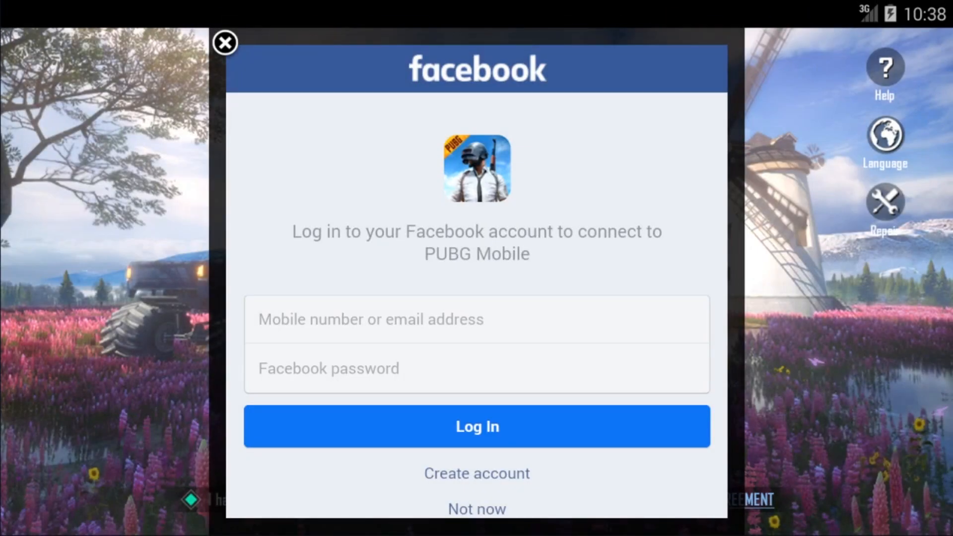